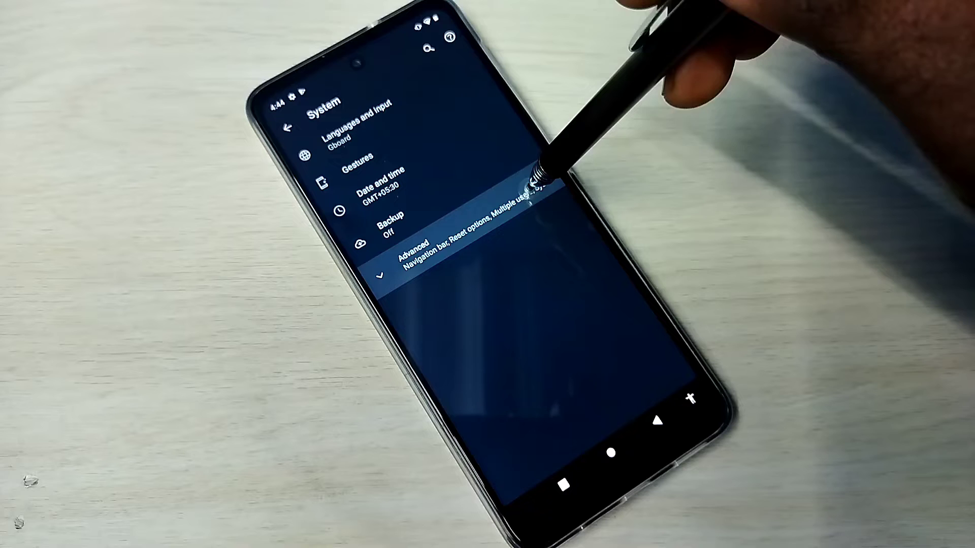
Step: Expand Advanced under System and go to Reset options for network, apps and device
{"action": "left_click", "coordinate": [416, 248]}
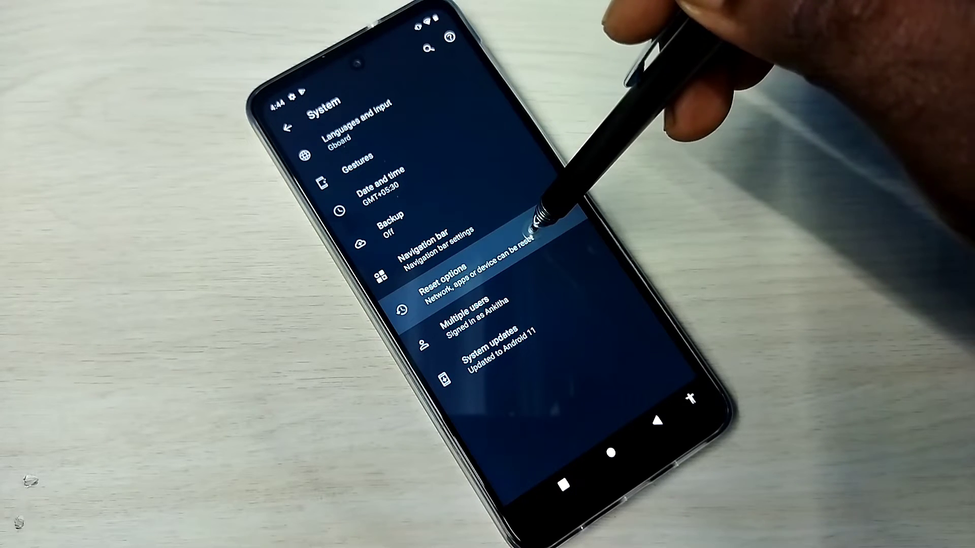
{"action": "left_click", "coordinate": [454, 283]}
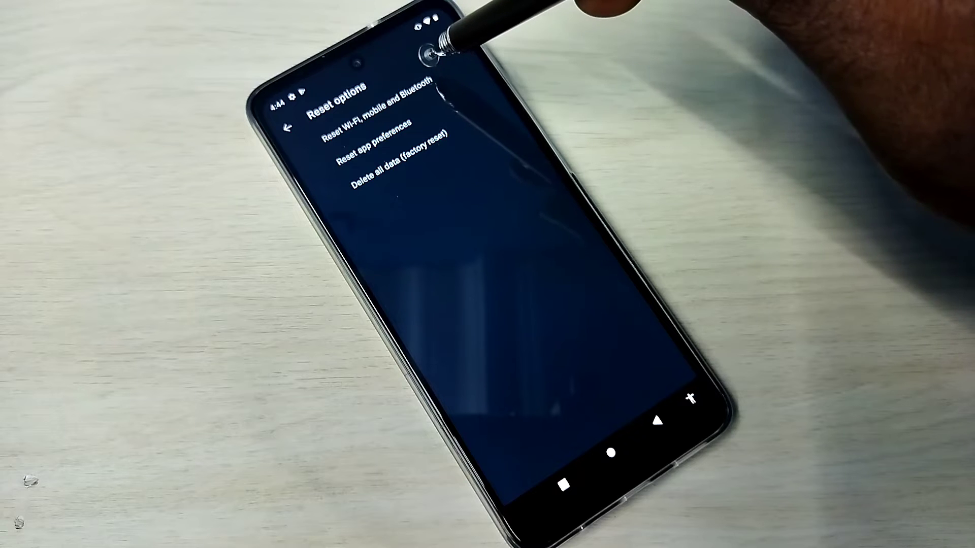